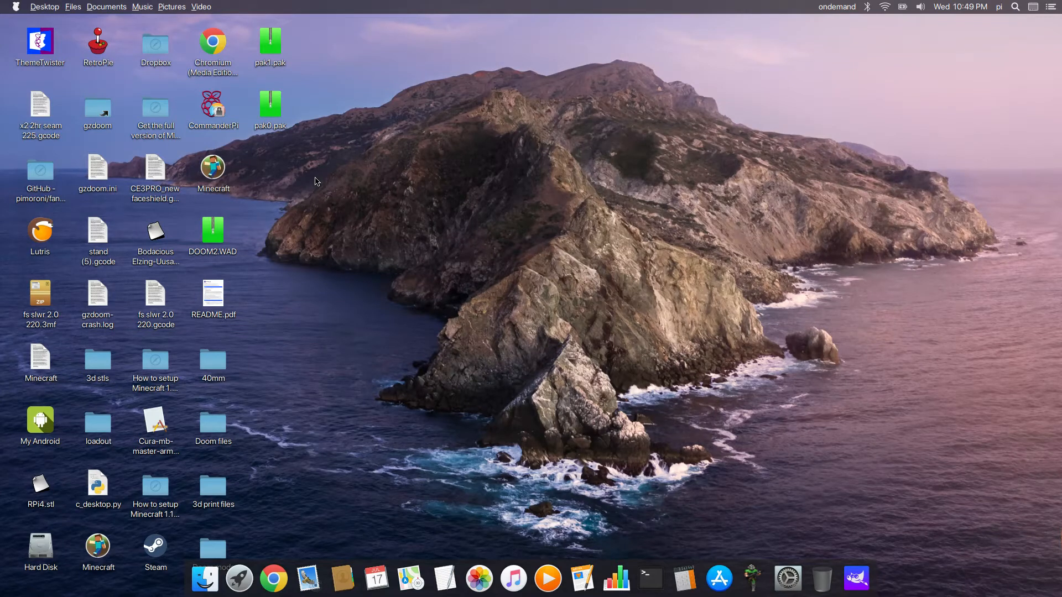
mouse_move(325, 237)
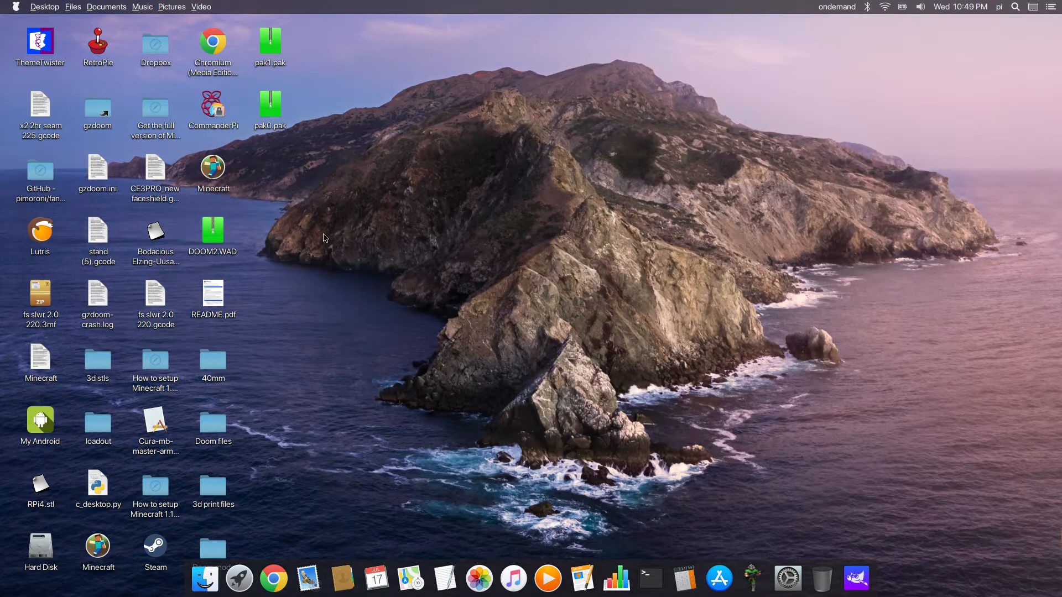
mouse_move(327, 235)
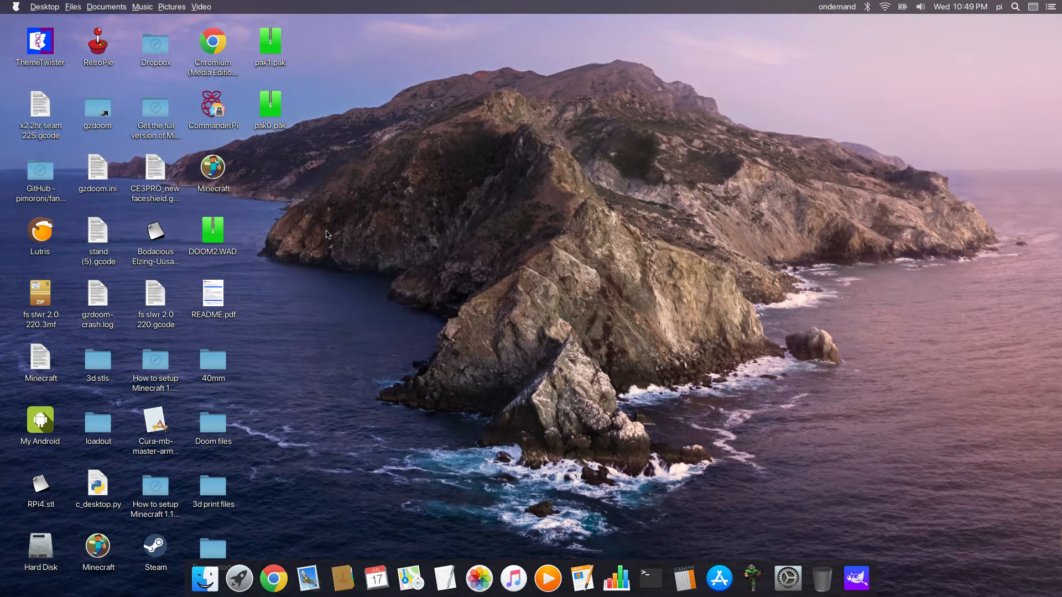
mouse_move(484, 426)
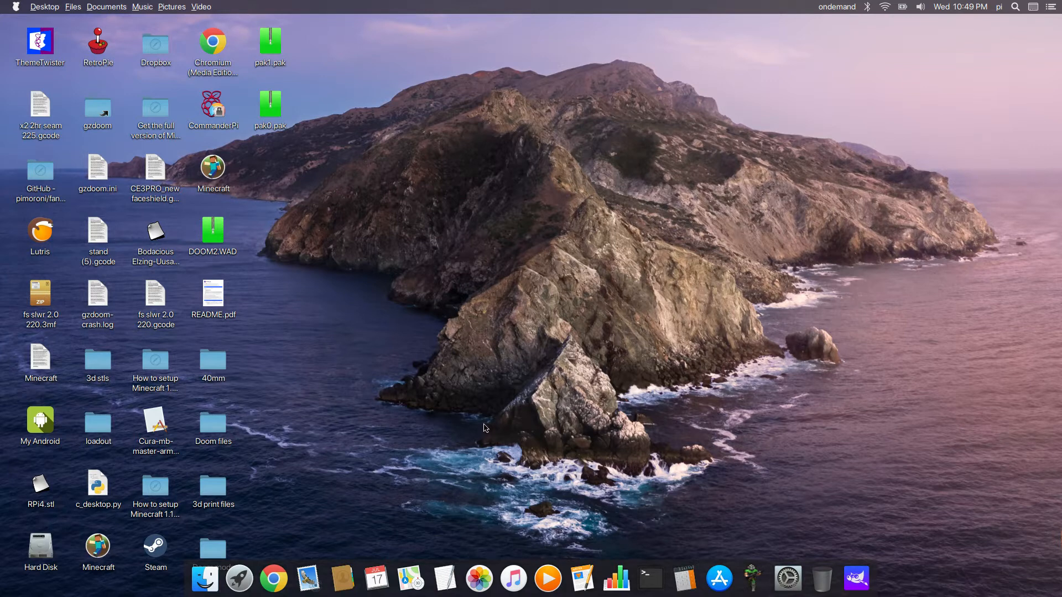
mouse_move(402, 218)
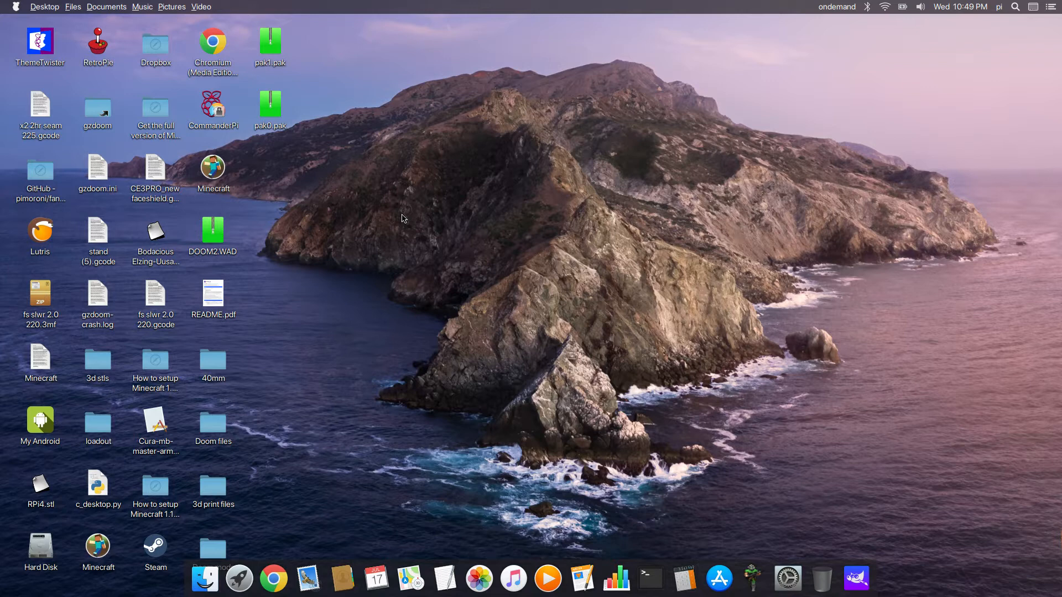
mouse_move(371, 173)
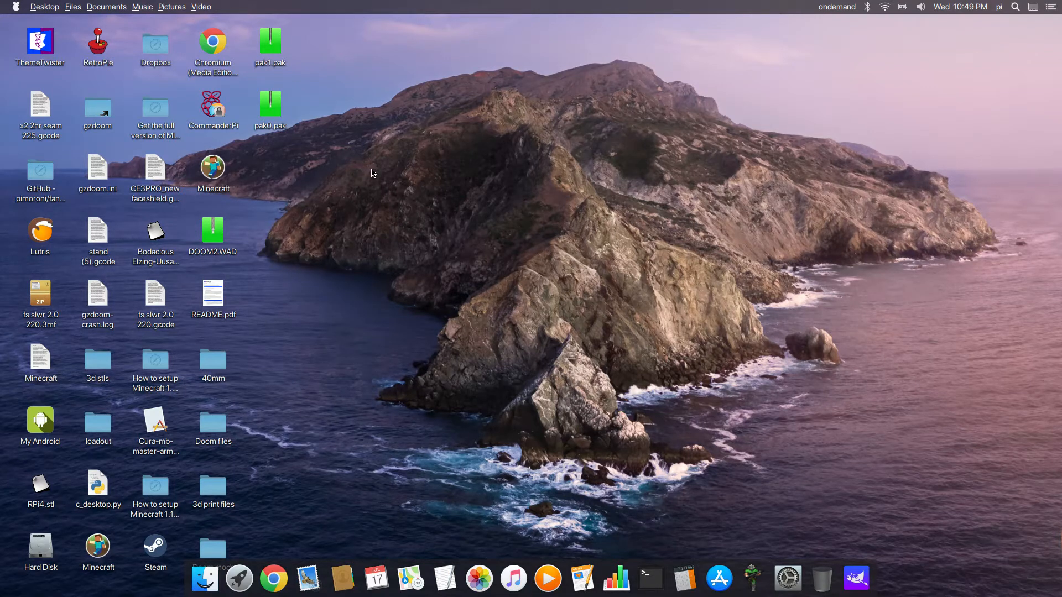
Launch PiKISS from Applications > System so its main category menu appears.
click(16, 6)
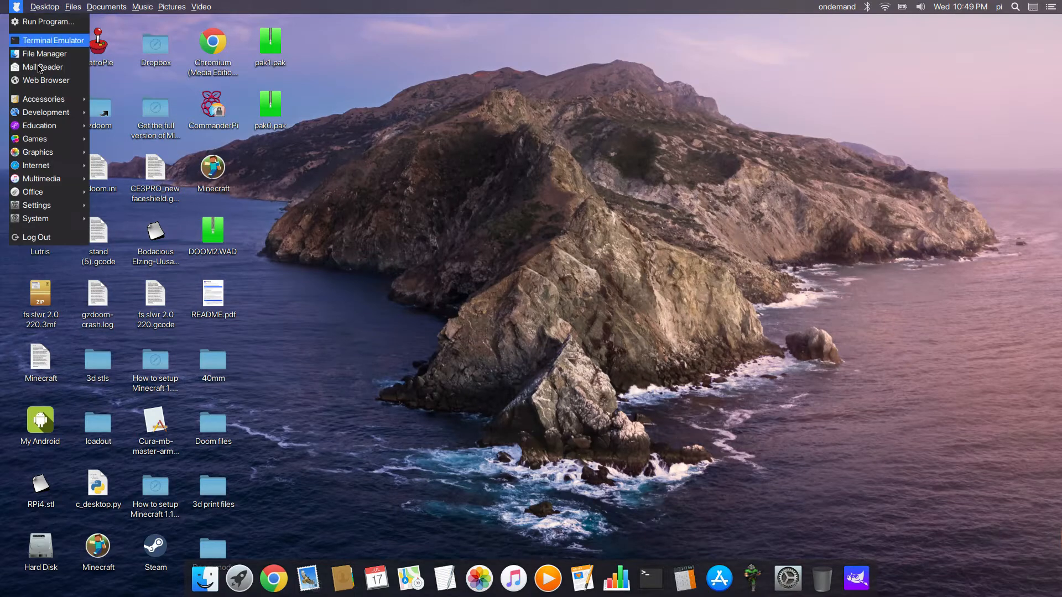
click(35, 218)
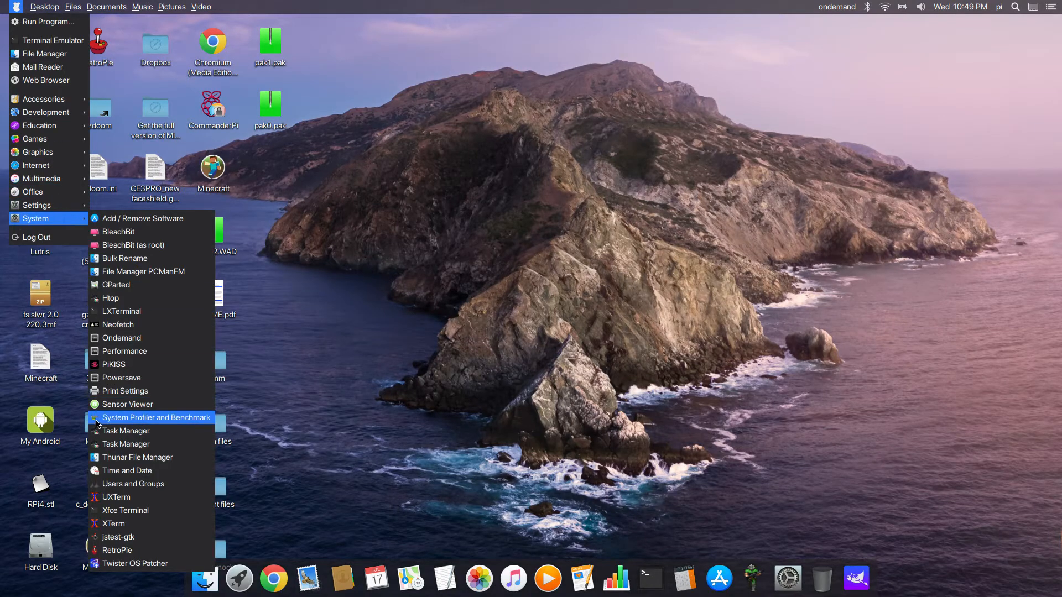
mouse_move(114, 365)
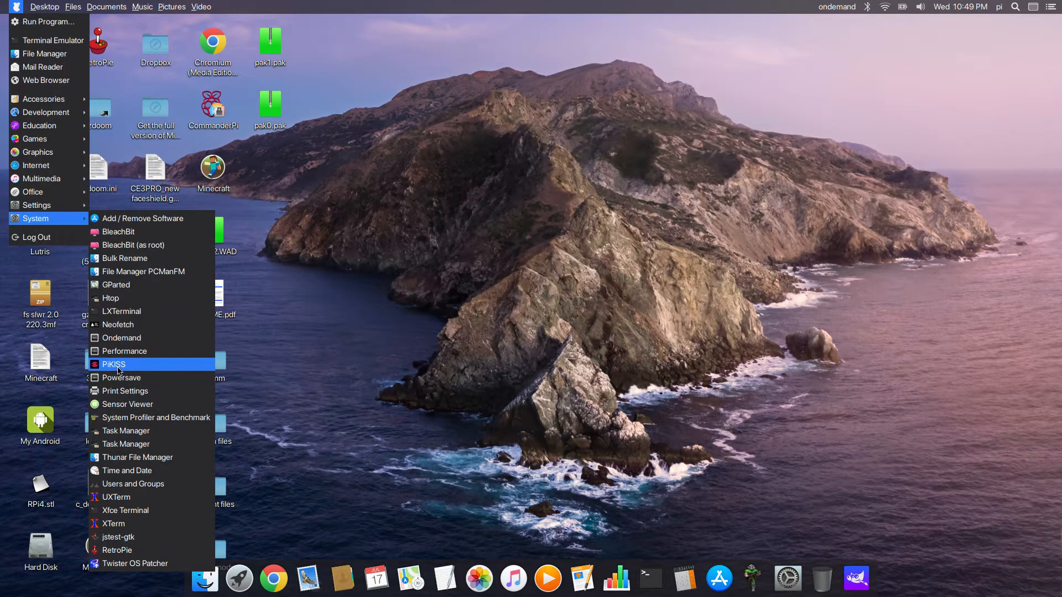
click(113, 365)
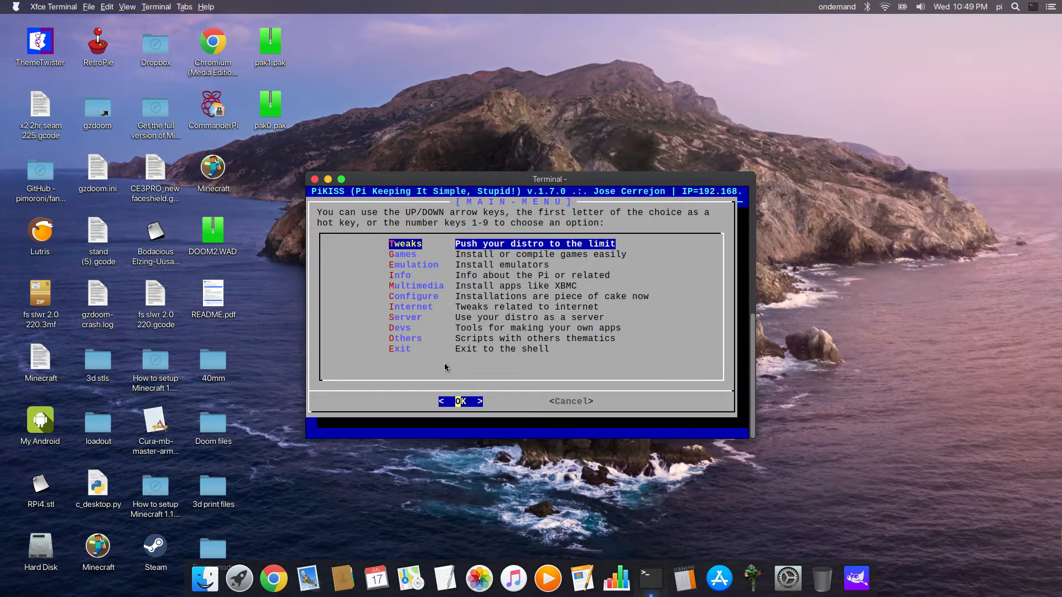
Enter the Games section and choose Quake to list Quake1, Quake2 and Quake3.
key(Down)
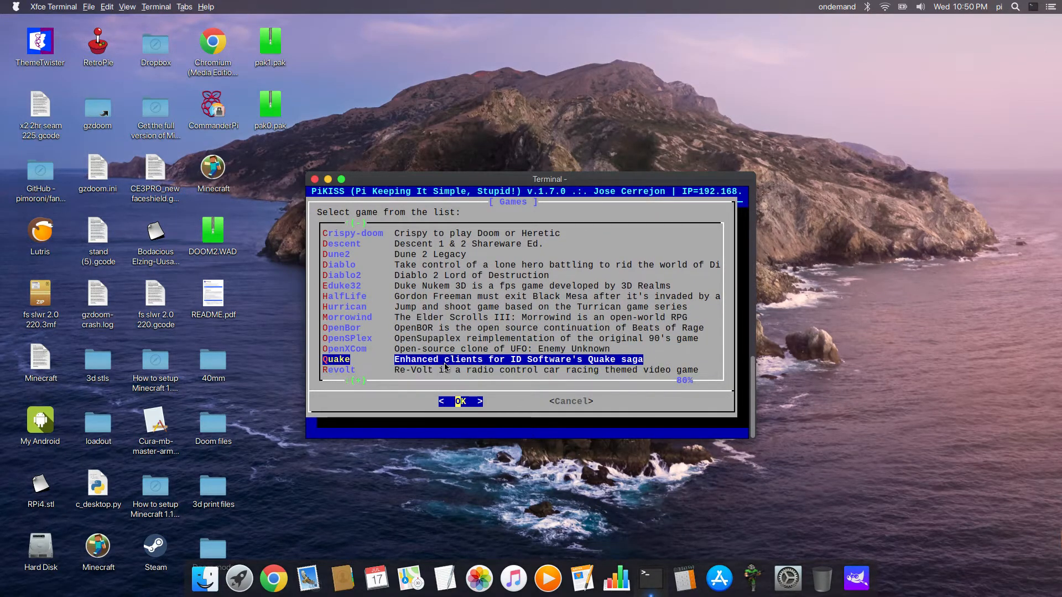
click(461, 401)
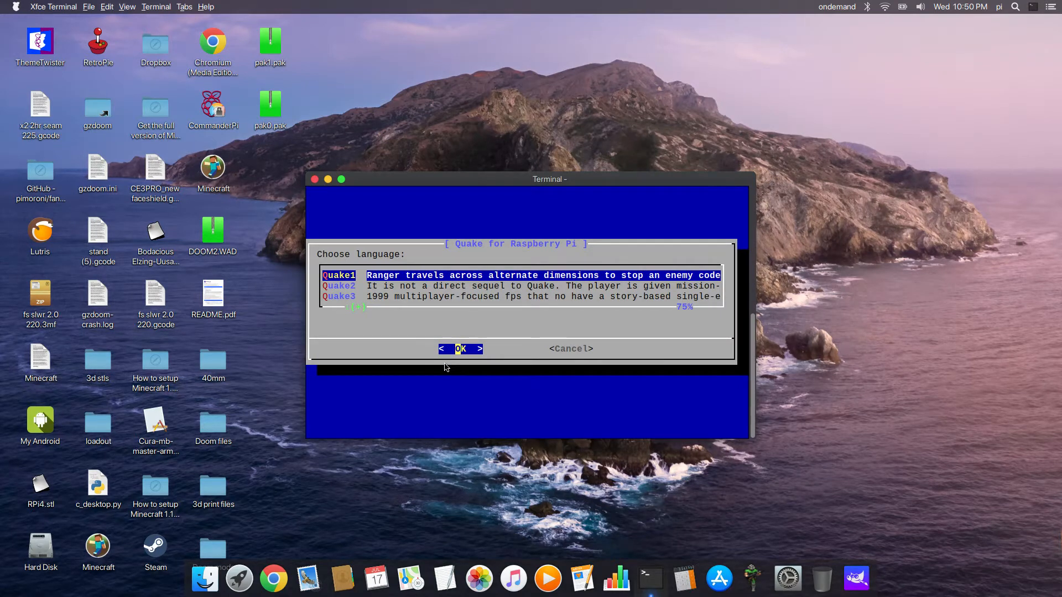
Install Quake1 and let it launch into the game's first level.
key(Down)
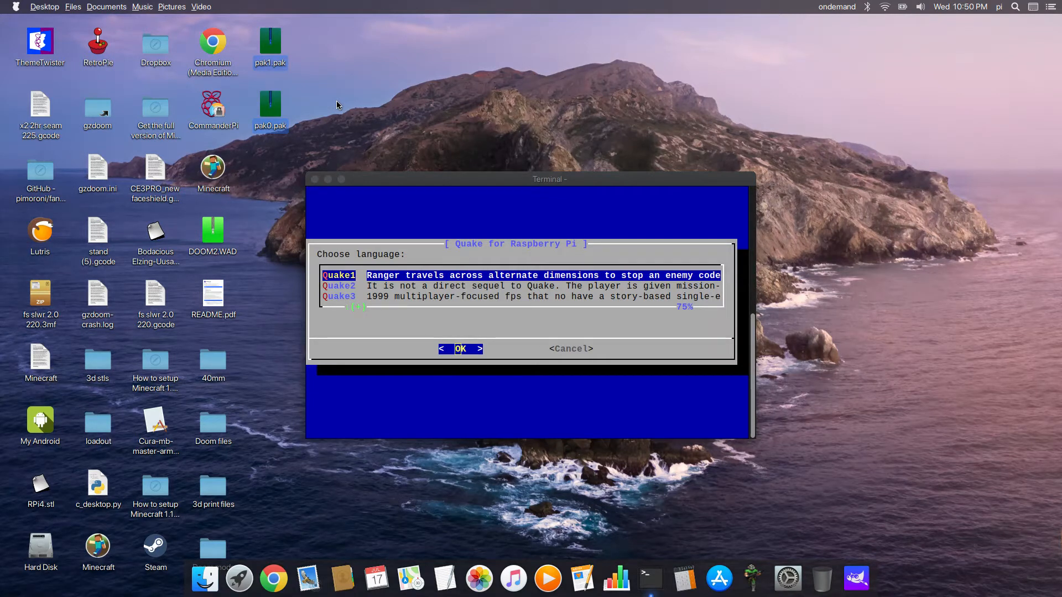
mouse_move(381, 133)
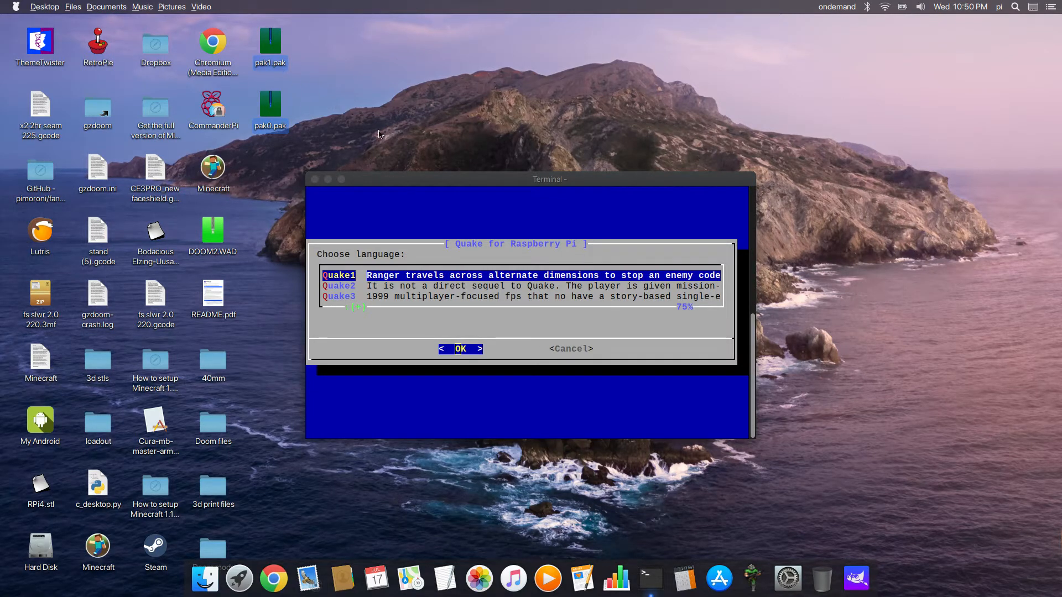
mouse_move(691, 95)
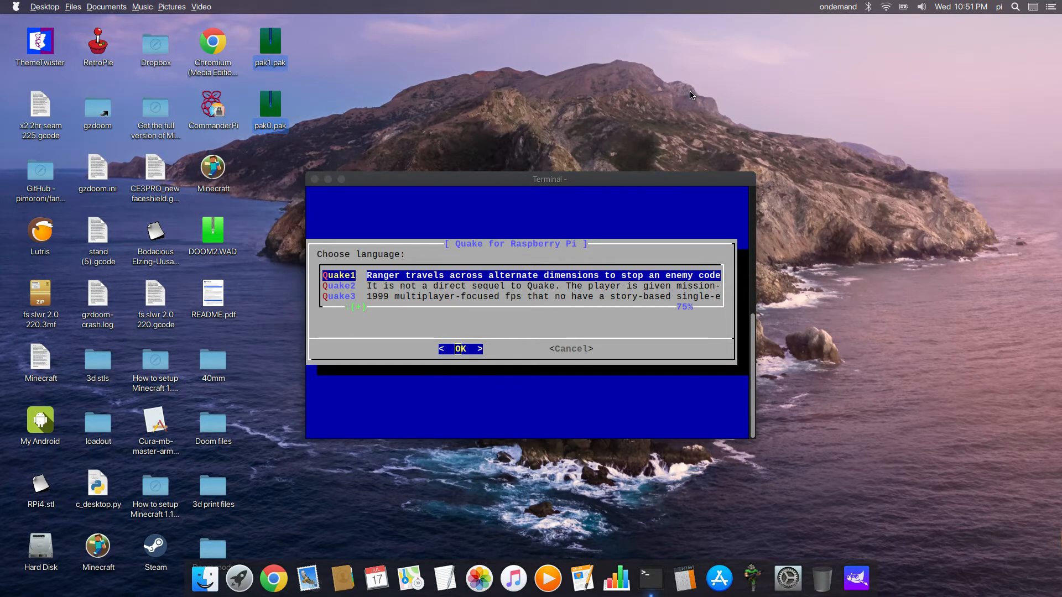
mouse_move(651, 104)
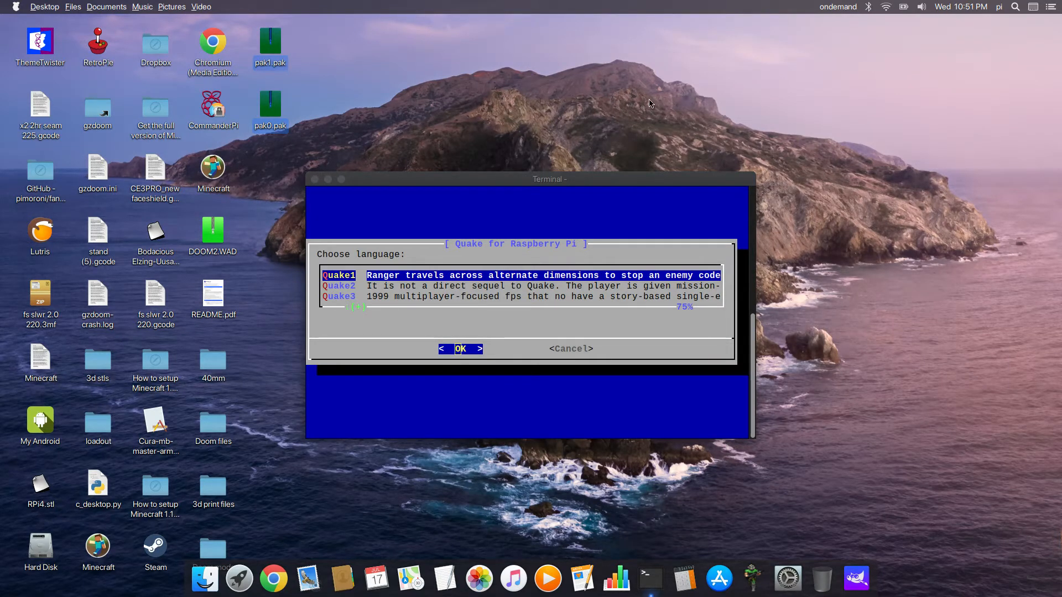
mouse_move(332, 199)
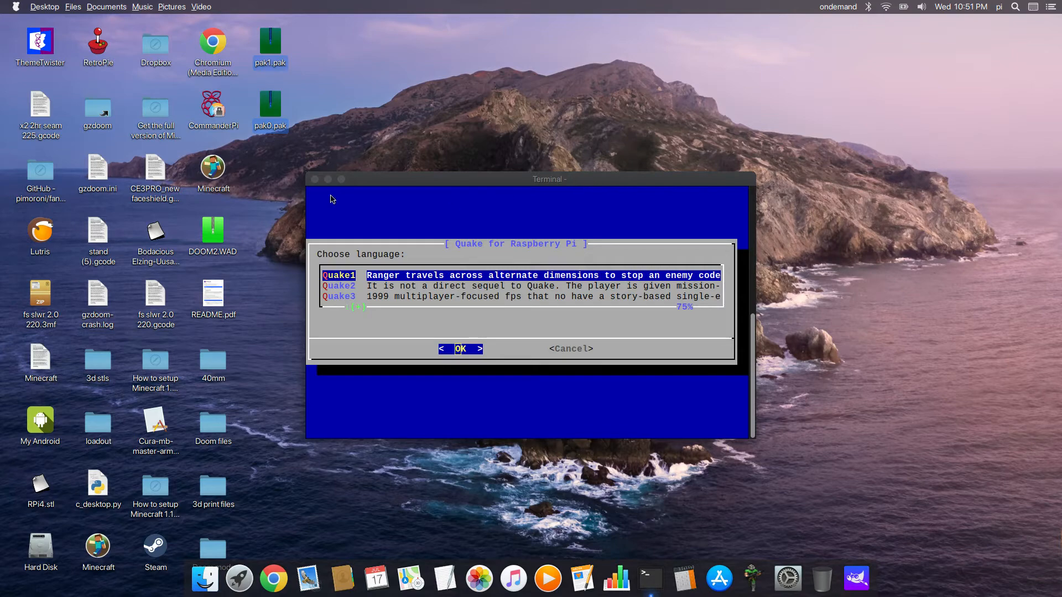
click(8, 5)
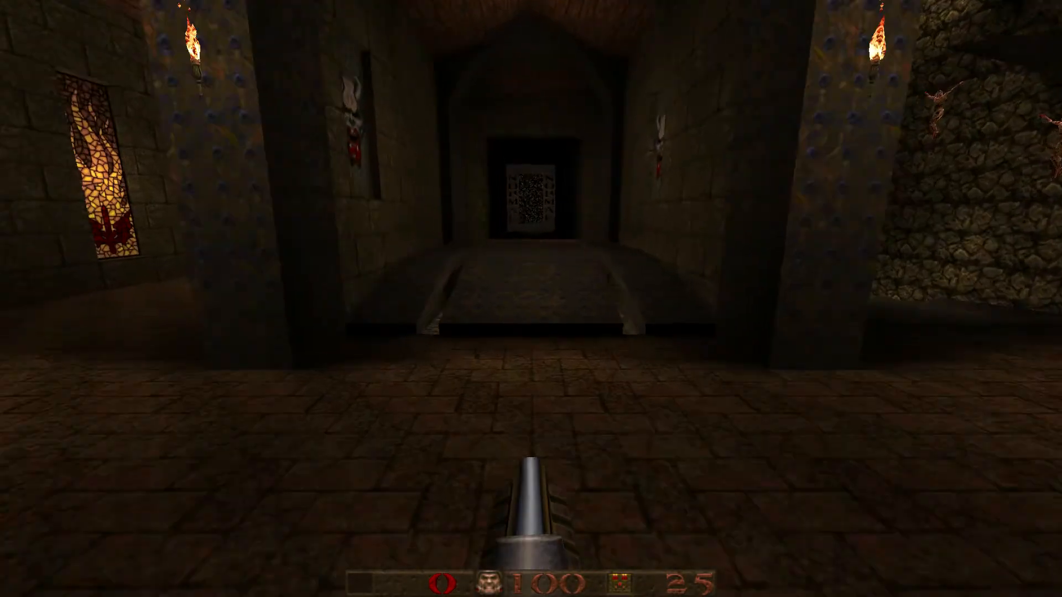
Walk forward through the riveted corridors of the opening level, then quit Quake.
key(w)
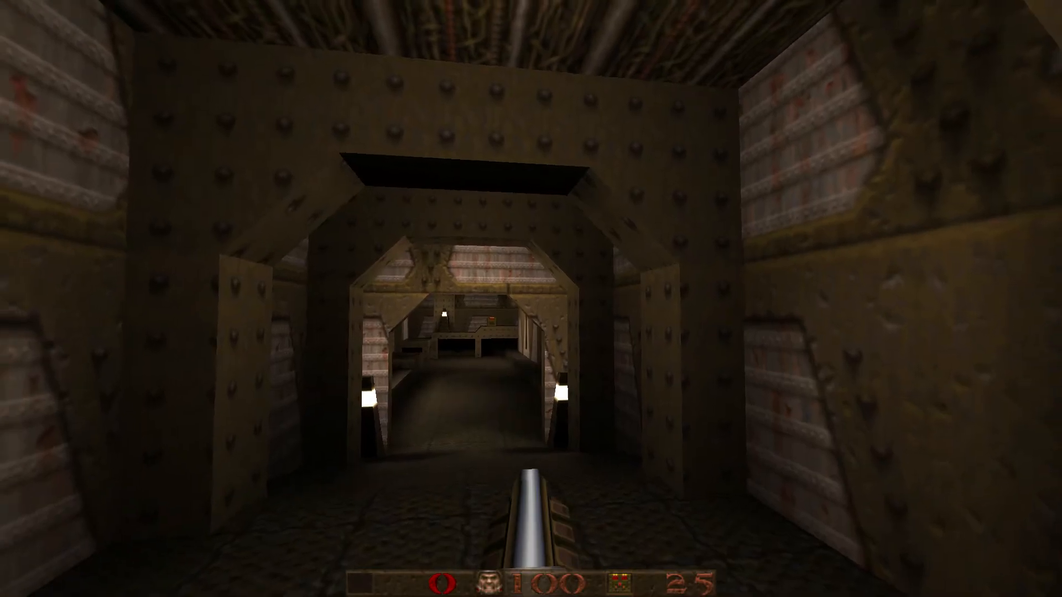
key(w)
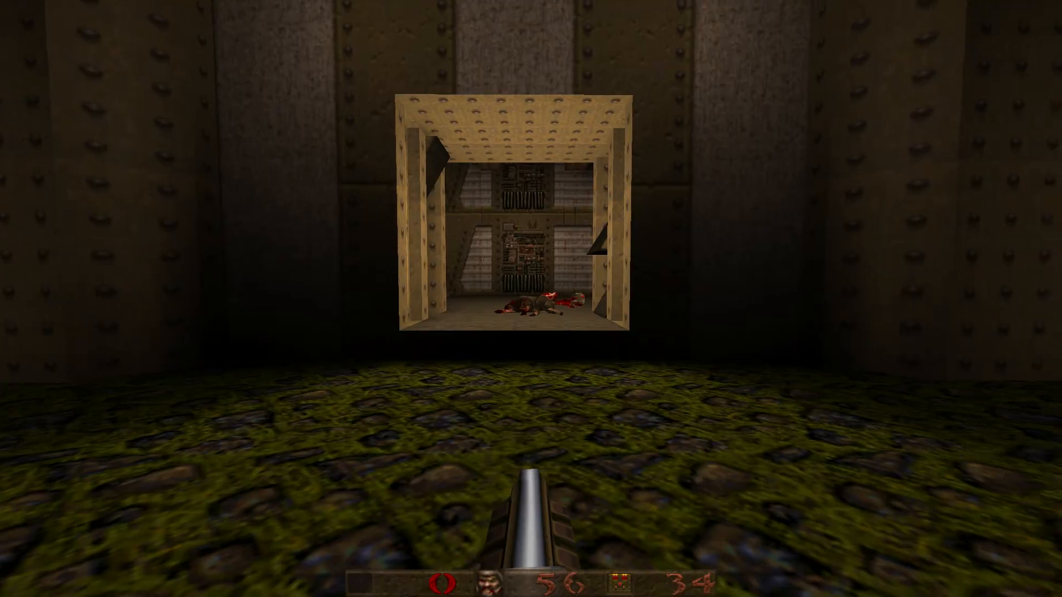
key(Escape)
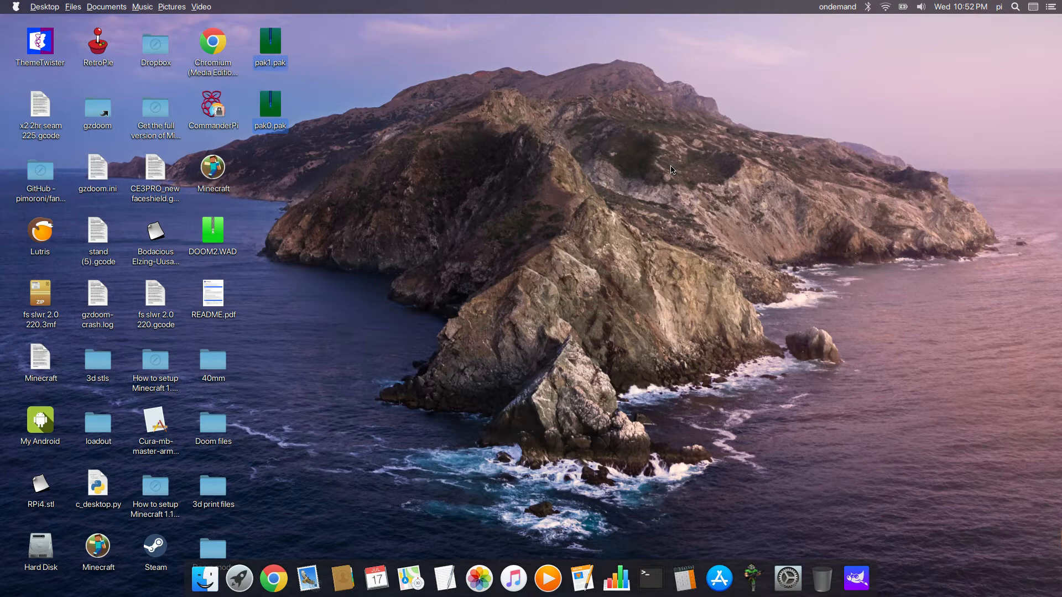
mouse_move(670, 169)
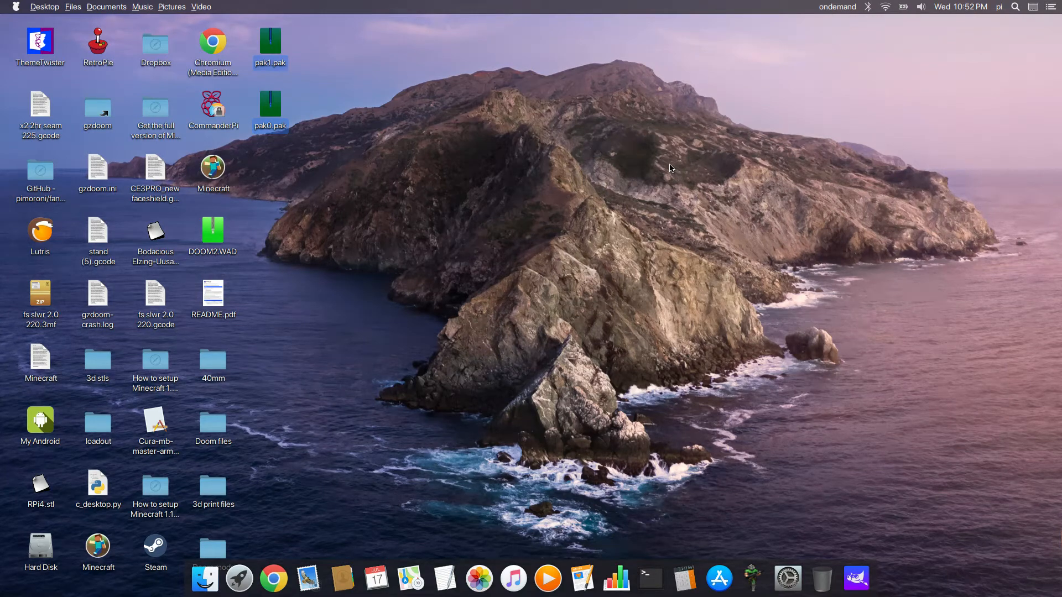
mouse_move(598, 268)
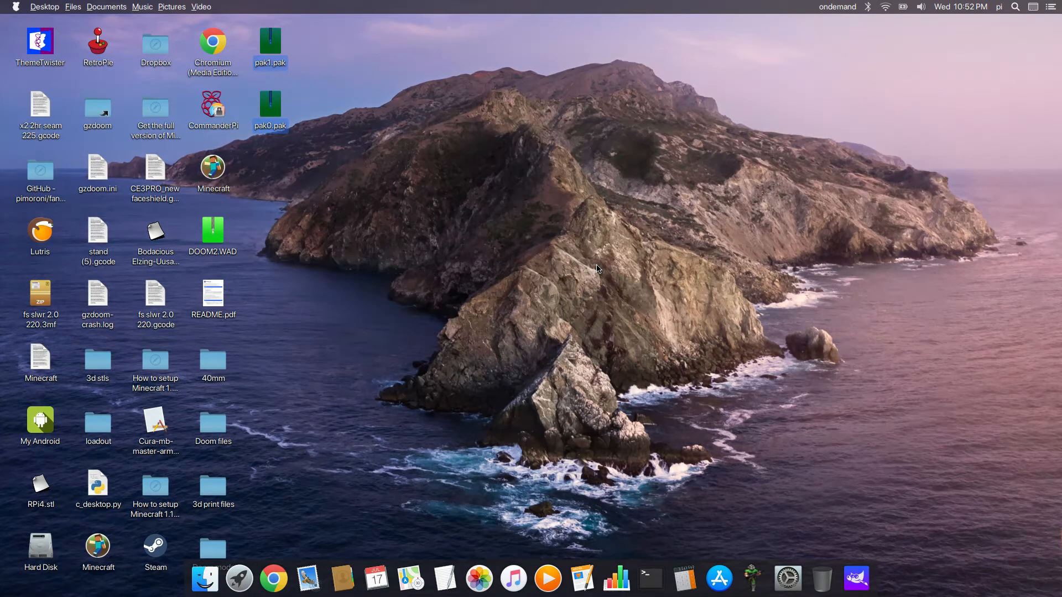
mouse_move(395, 343)
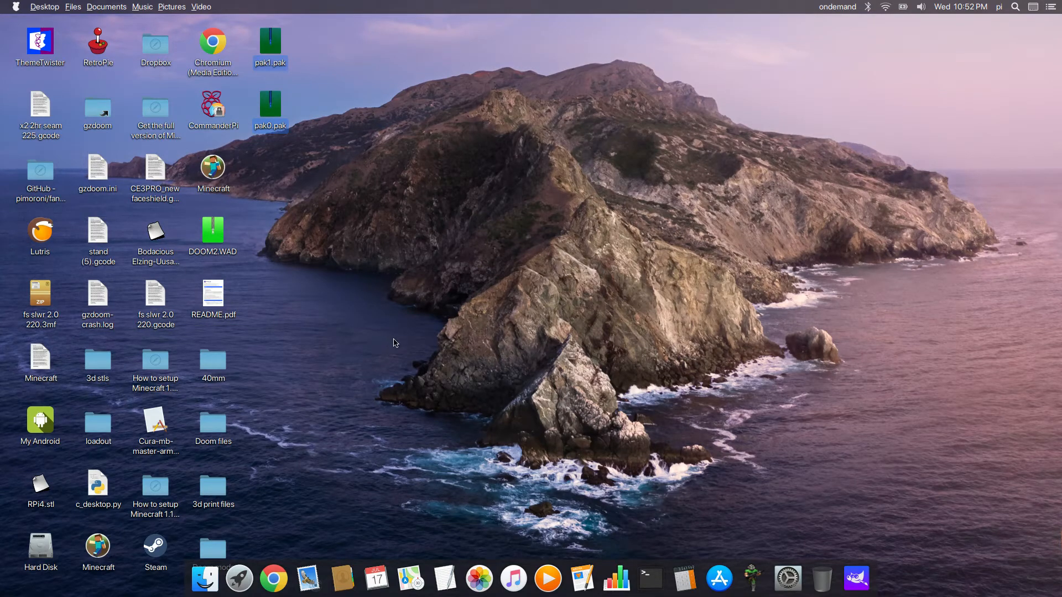
mouse_move(368, 148)
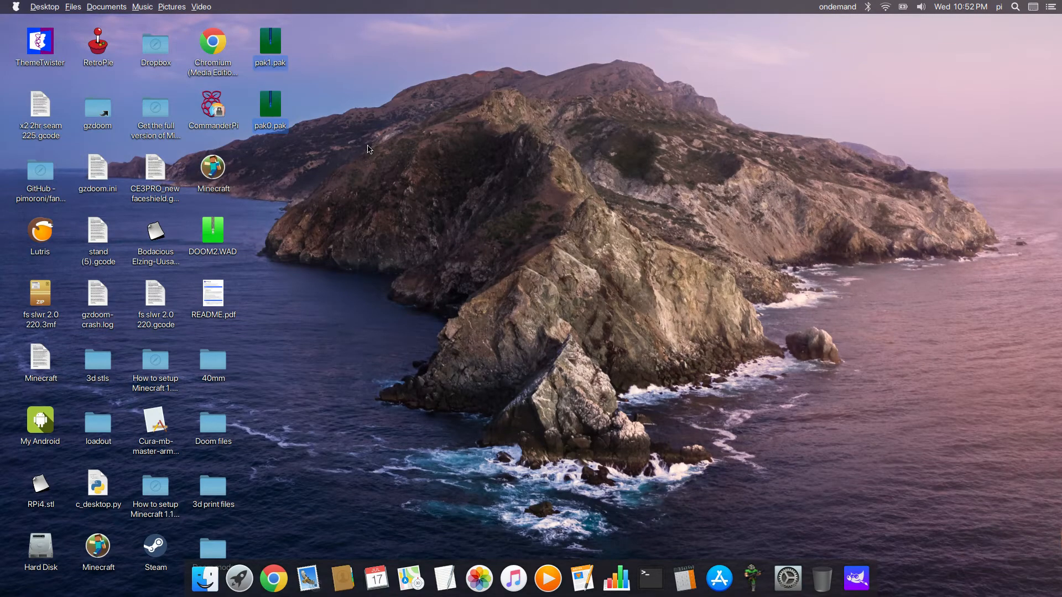
mouse_move(7, 7)
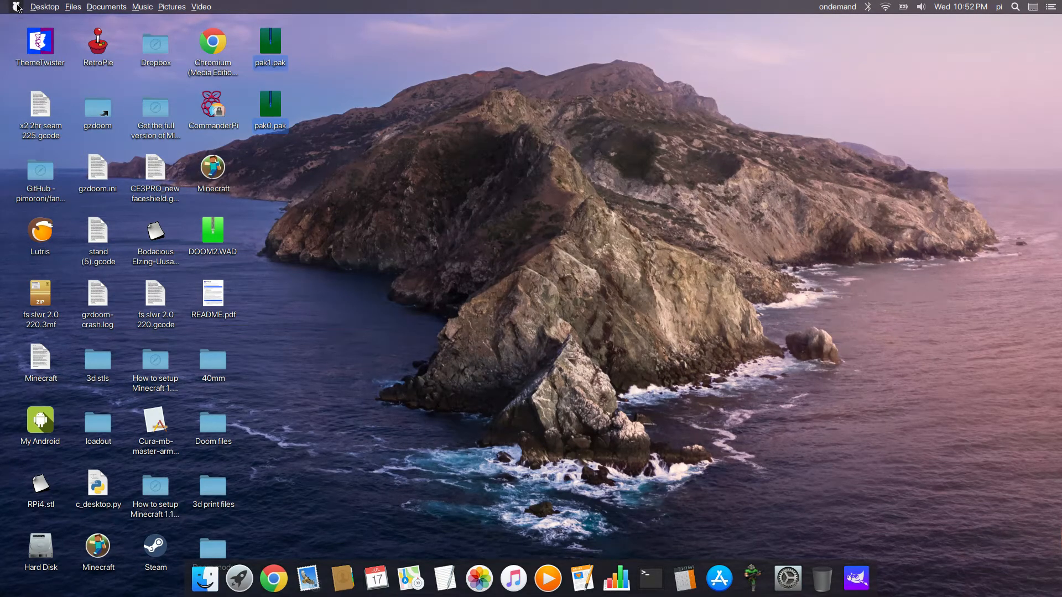
Relaunch PiKISS so its main category menu shows again.
click(15, 6)
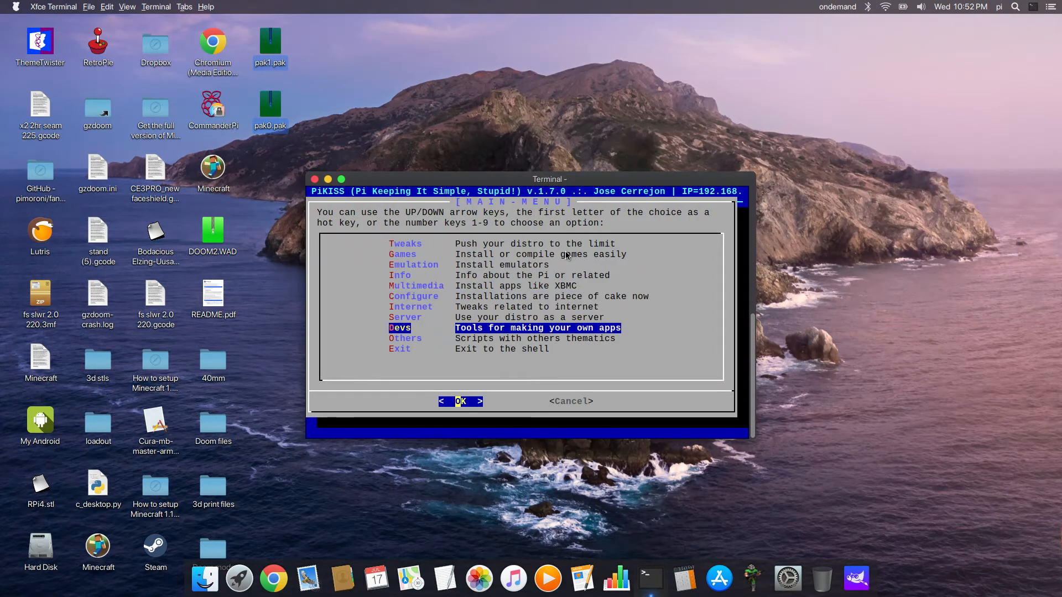
Move the PiKISS main menu selection down to Exit to the shell.
key(Down)
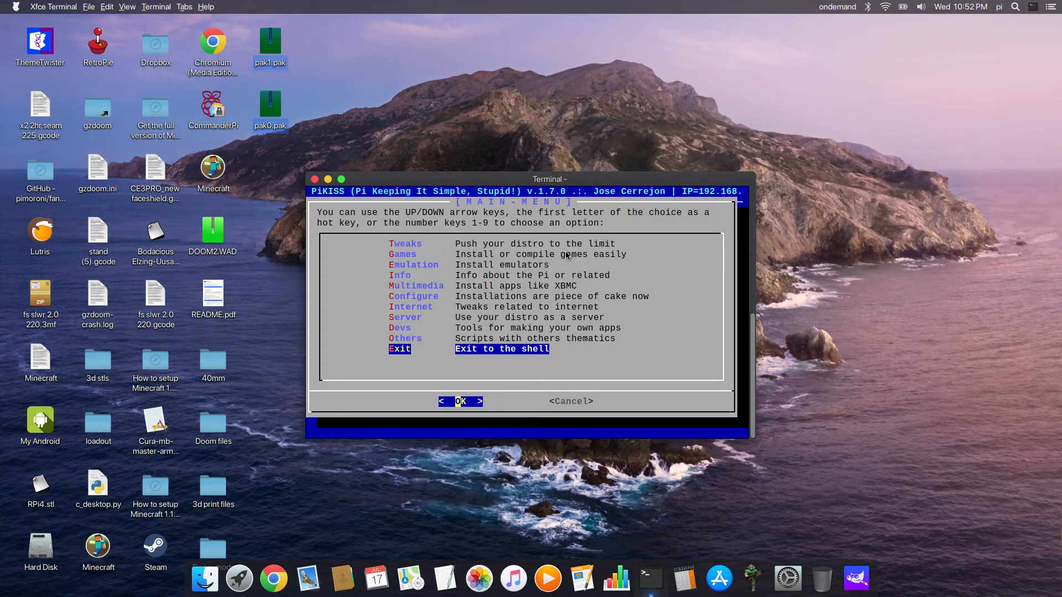